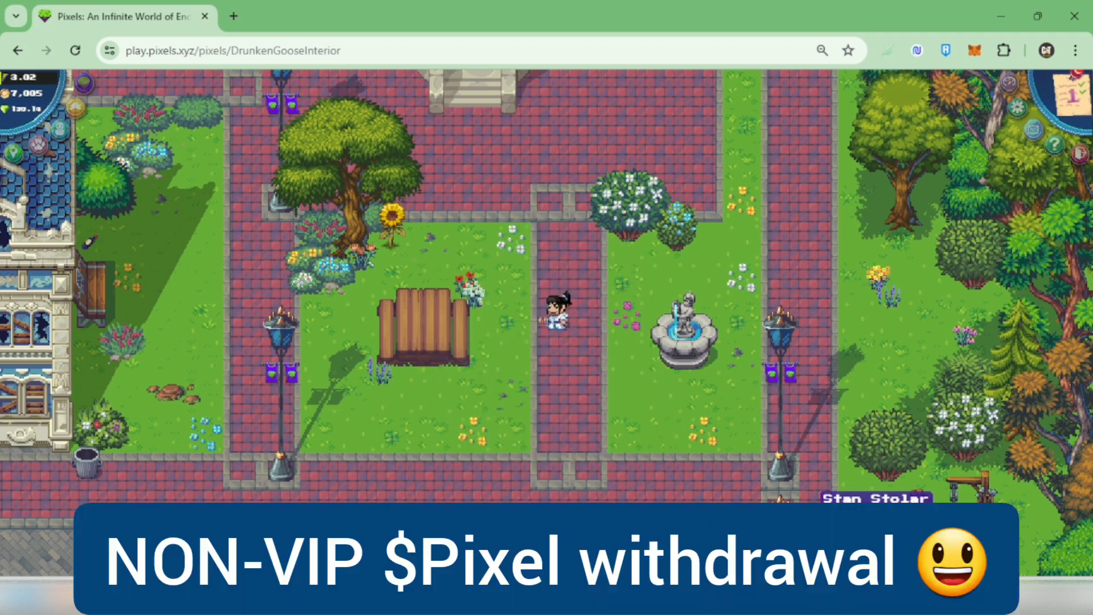
- Open the Pixels Dashboard from the game HUD's Dashboard icon and confirm with YES
click(314, 16)
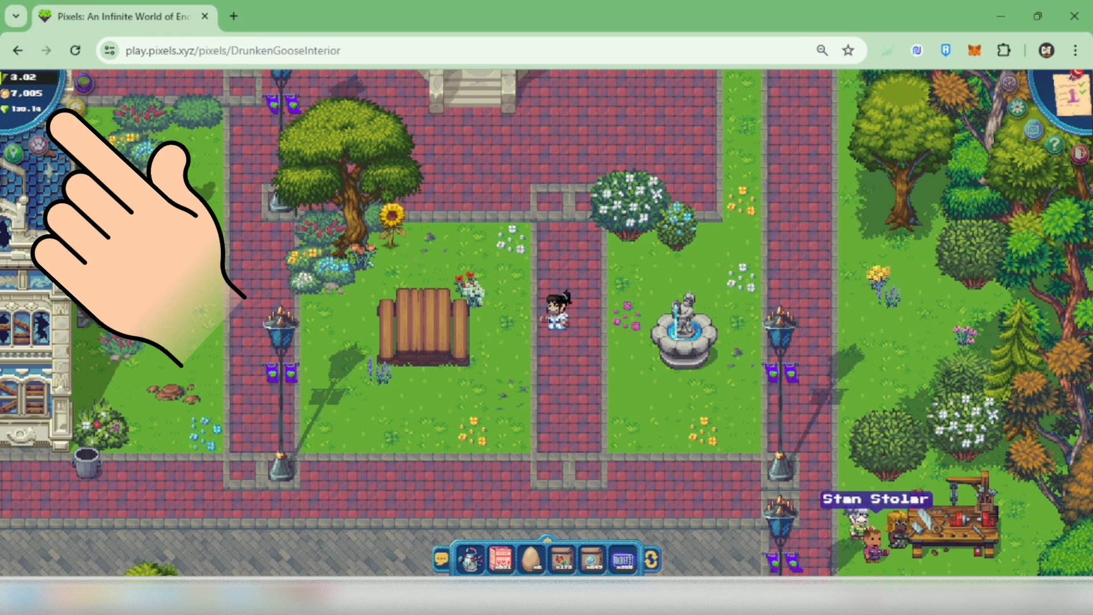
mouse_move(1006, 82)
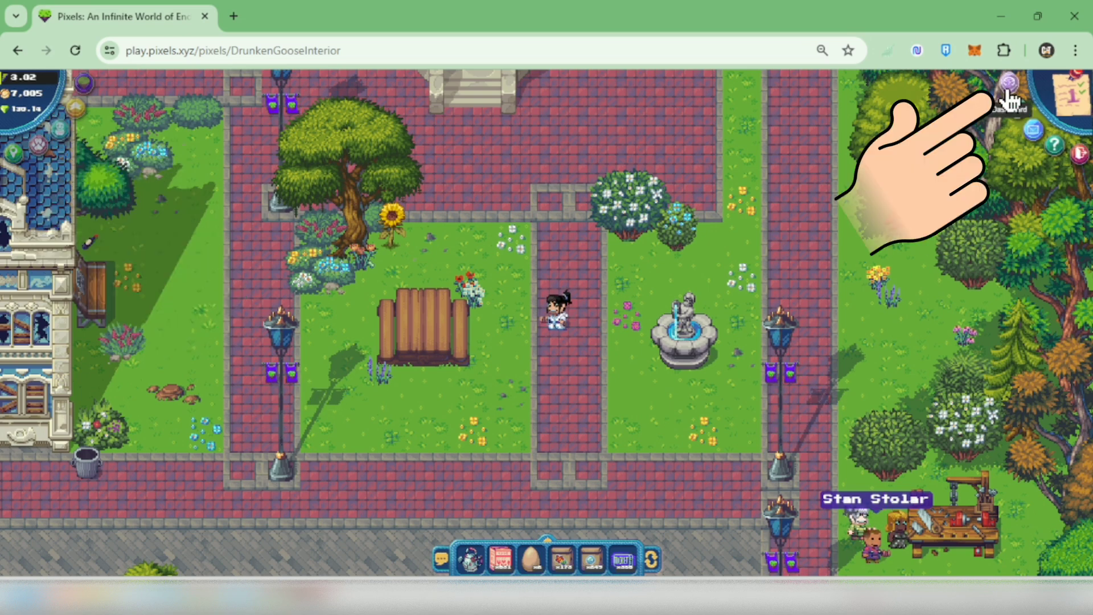
click(1006, 87)
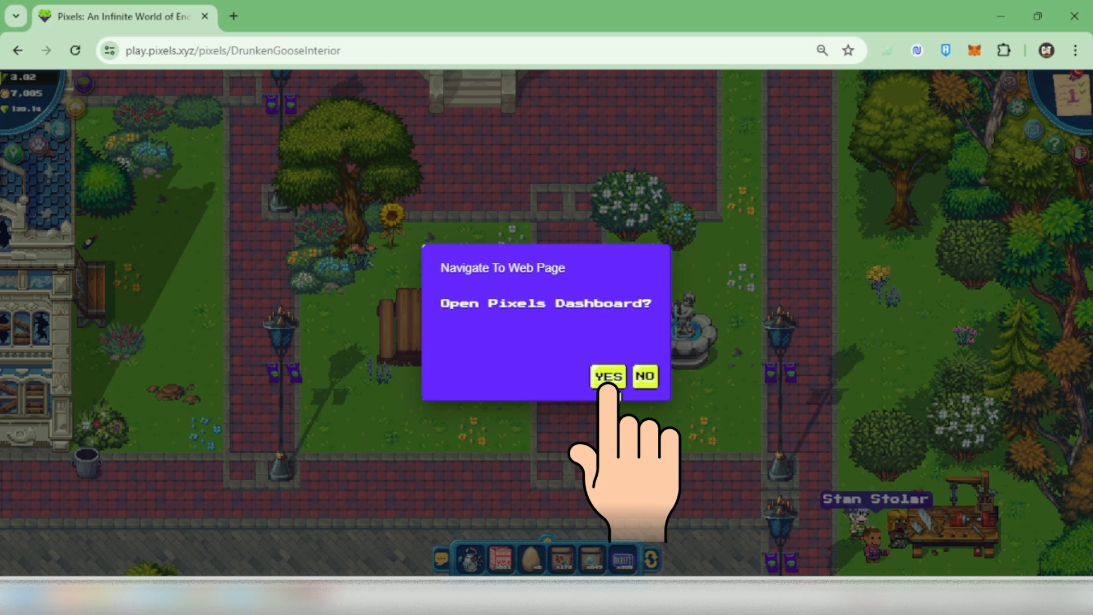
click(608, 377)
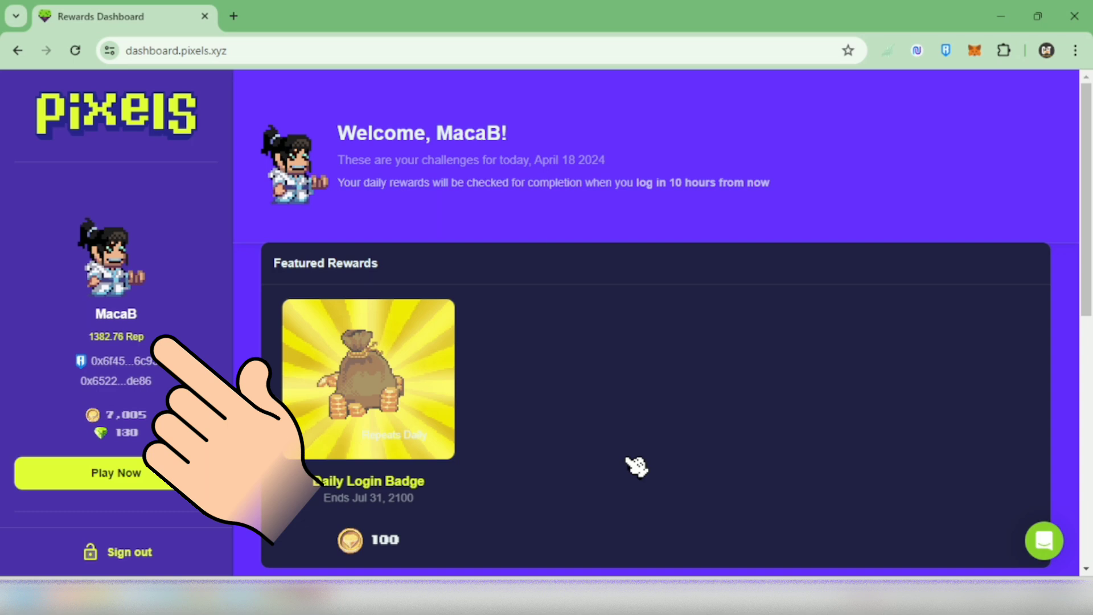
mouse_move(133, 456)
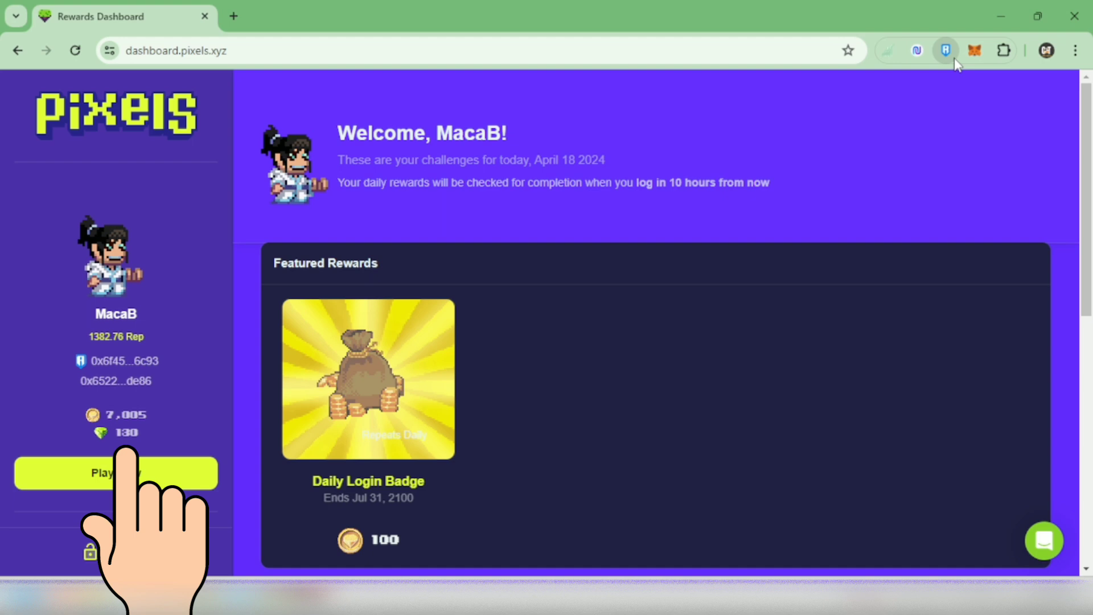
- Unlock the Ronin Wallet browser extension with its password
click(945, 50)
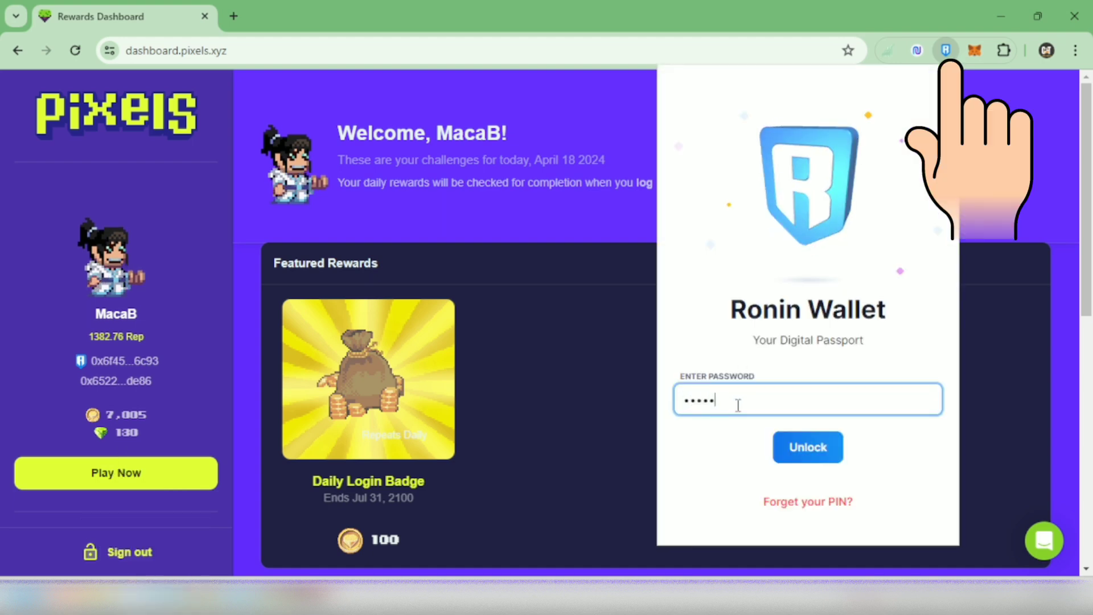
click(807, 447)
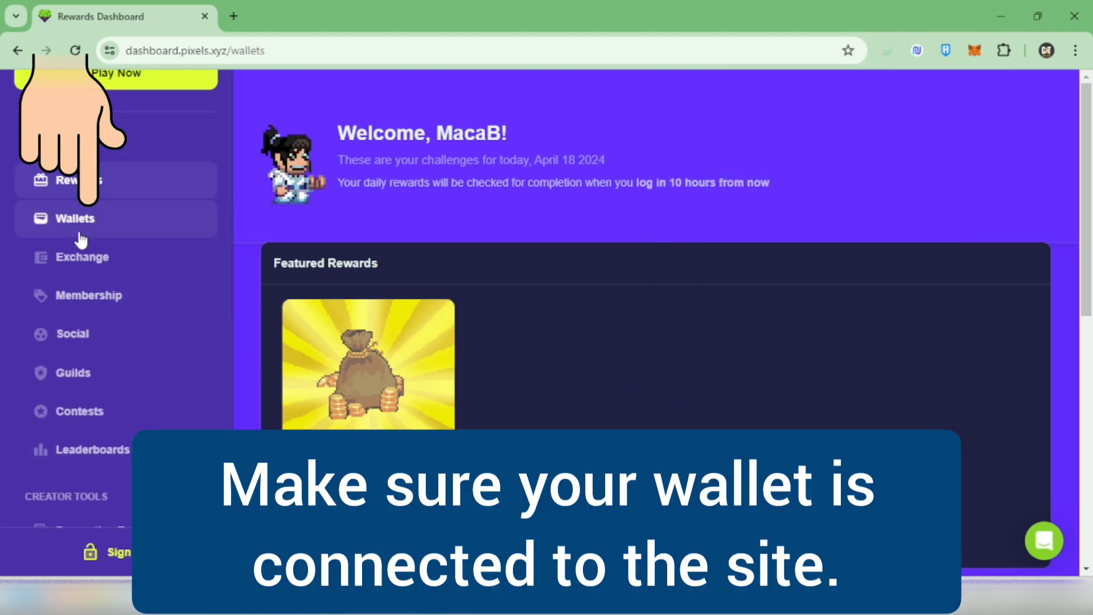
- Check that both wallets show connected on the Wallets page, then go to Exchange
click(74, 218)
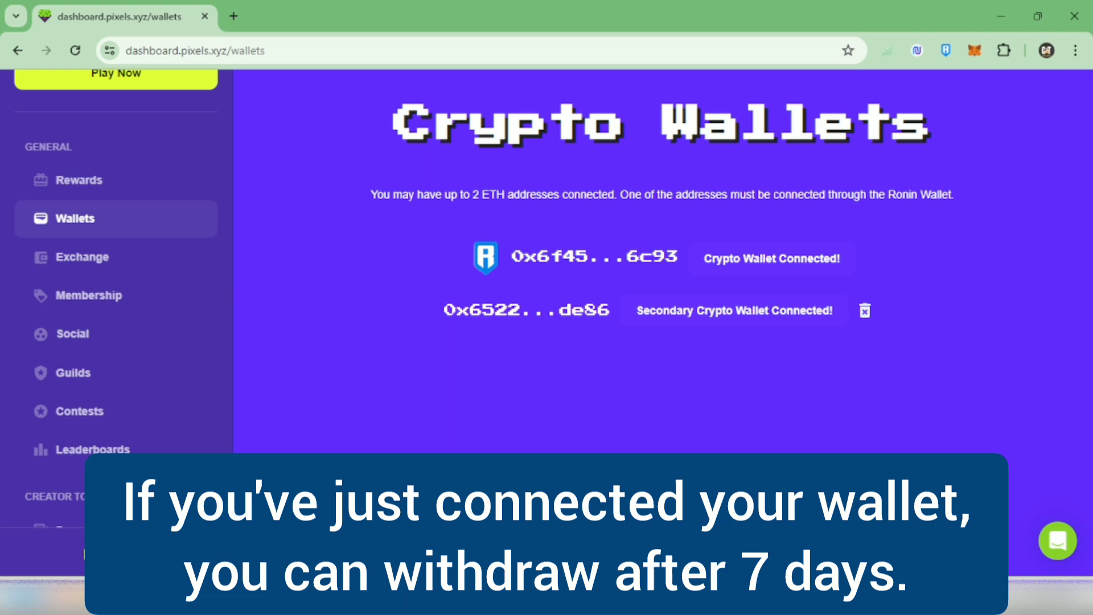
mouse_move(81, 256)
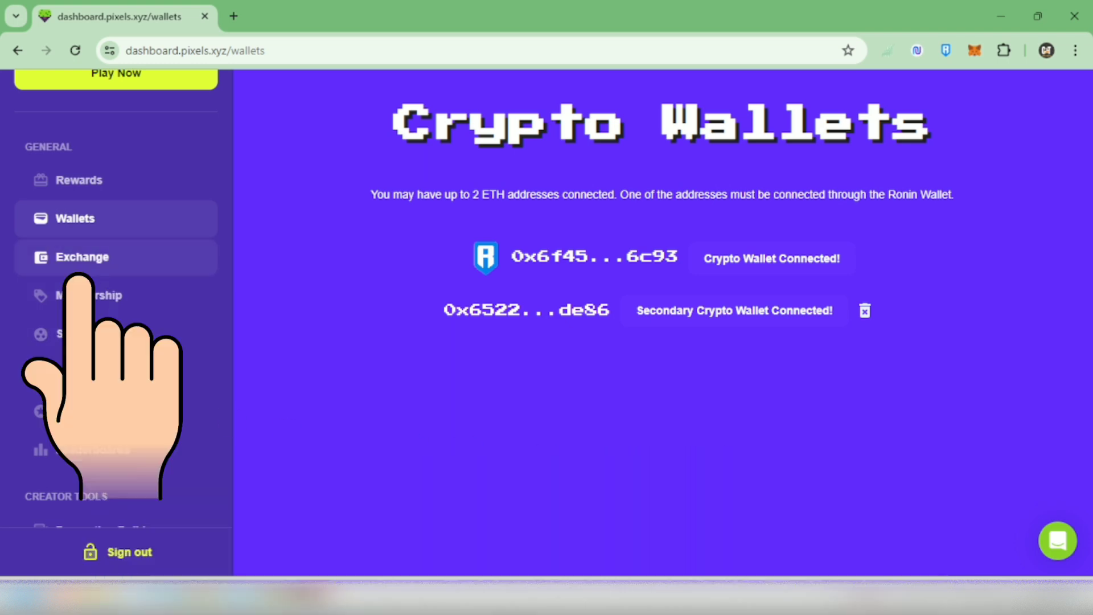
click(81, 256)
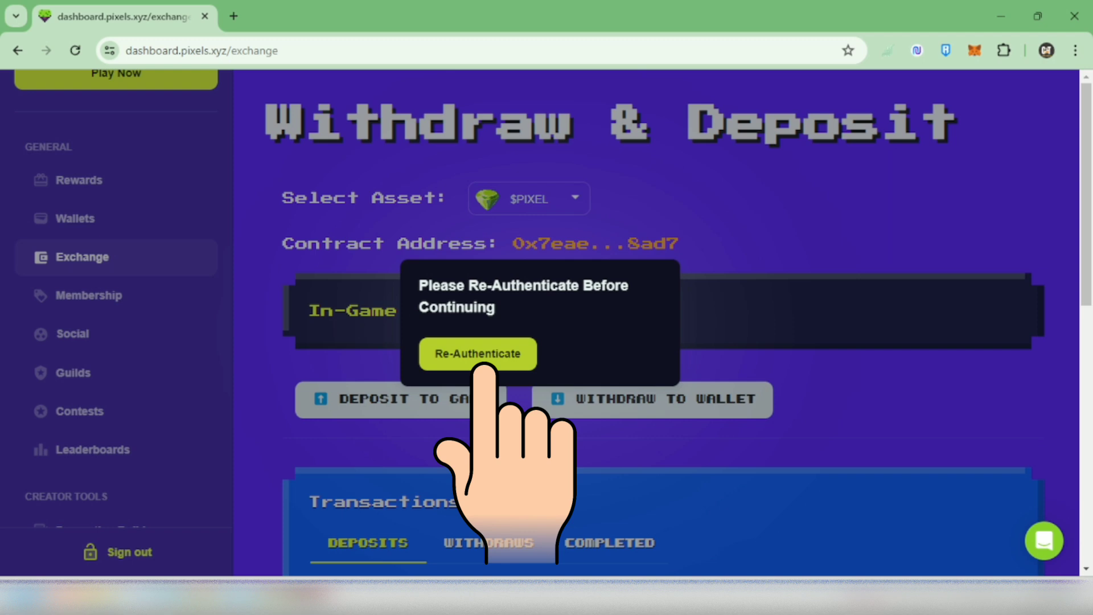
- Re-authenticate with a Ronin wallet signature and return to Exchange showing 130.14 in-game
click(476, 354)
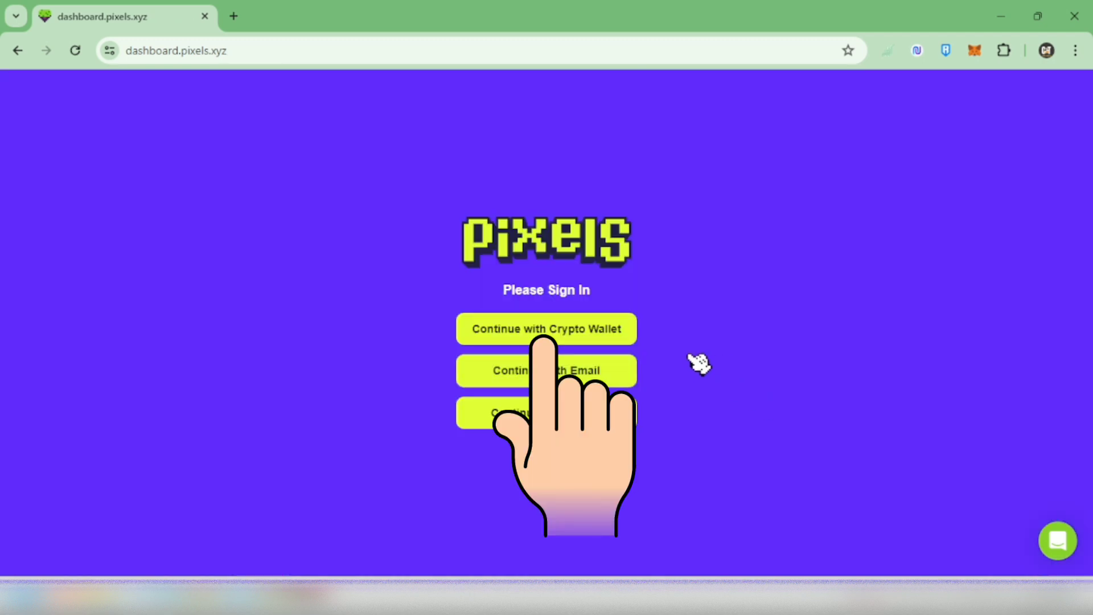
click(546, 329)
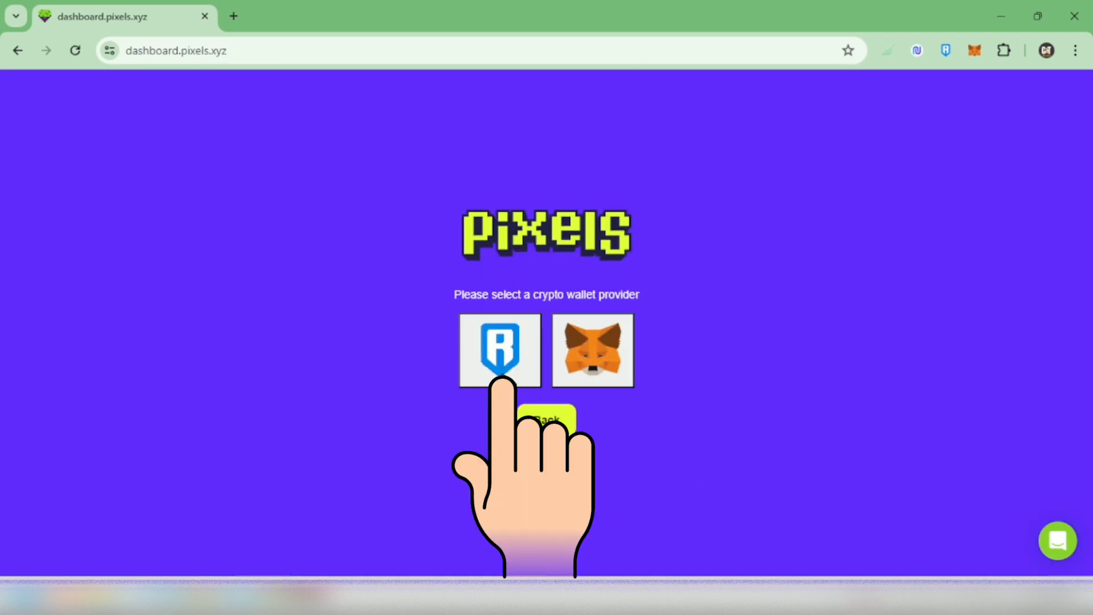
click(499, 351)
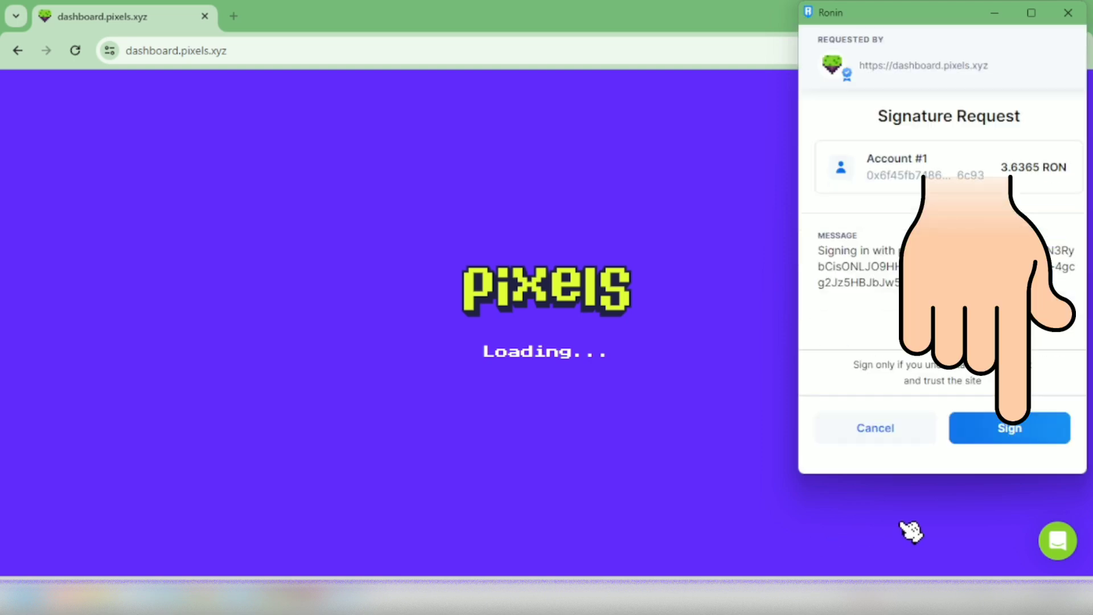
click(1009, 427)
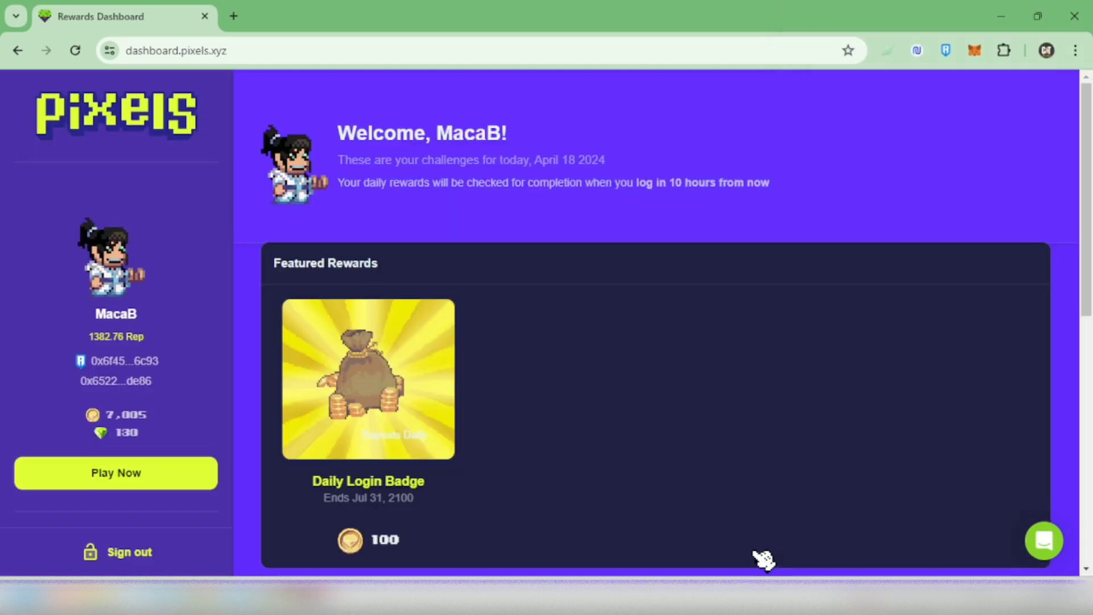
click(81, 336)
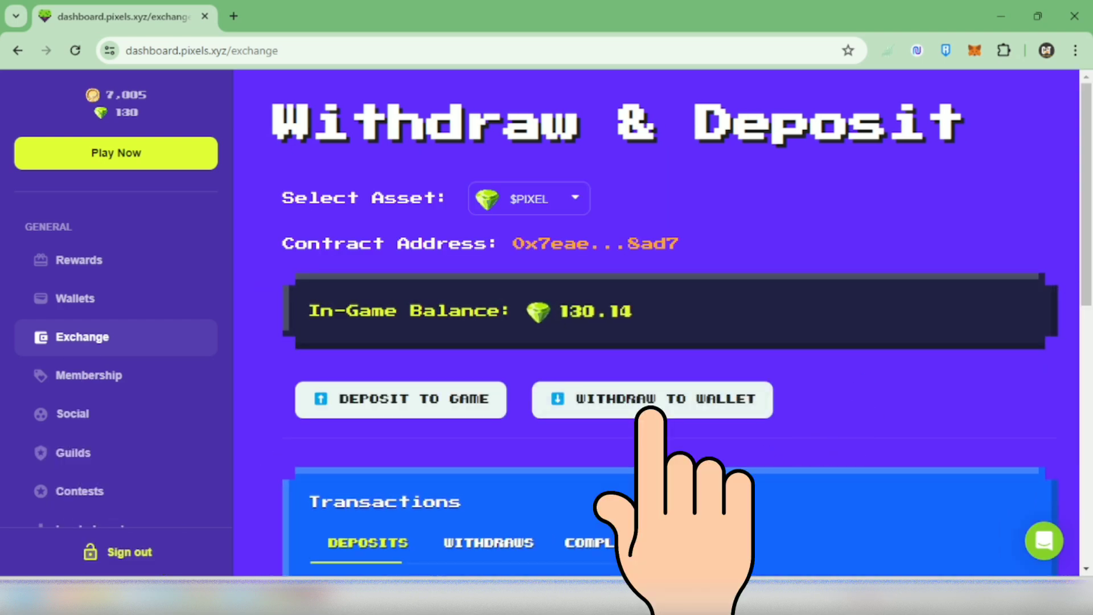
- Connect the Ronin wallet (20.17 balance) and open the $PIXEL Withdraw to Wallet form
click(651, 399)
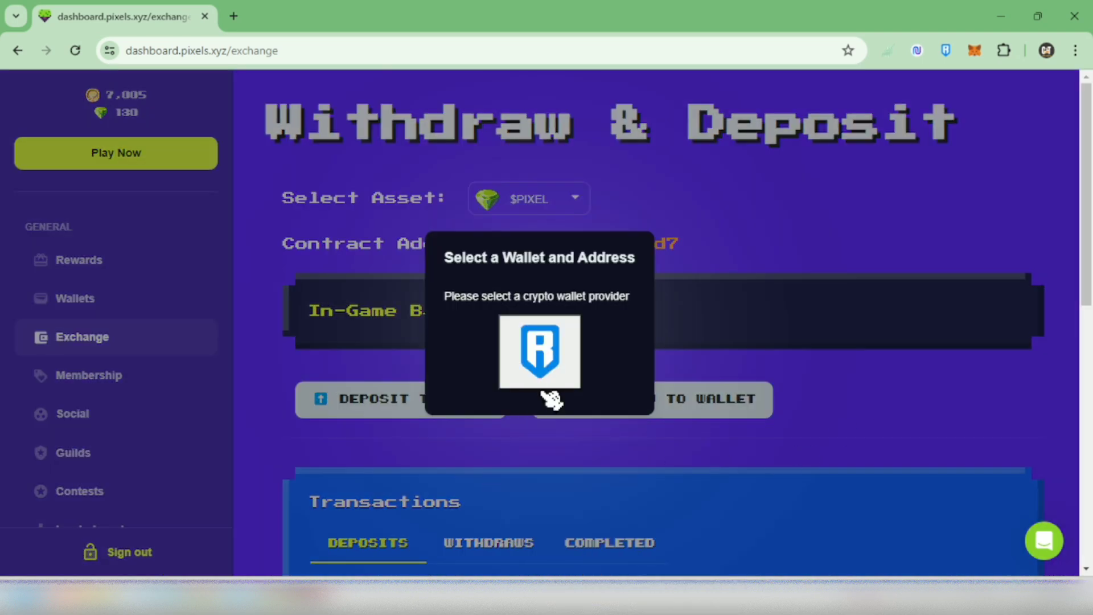
click(538, 352)
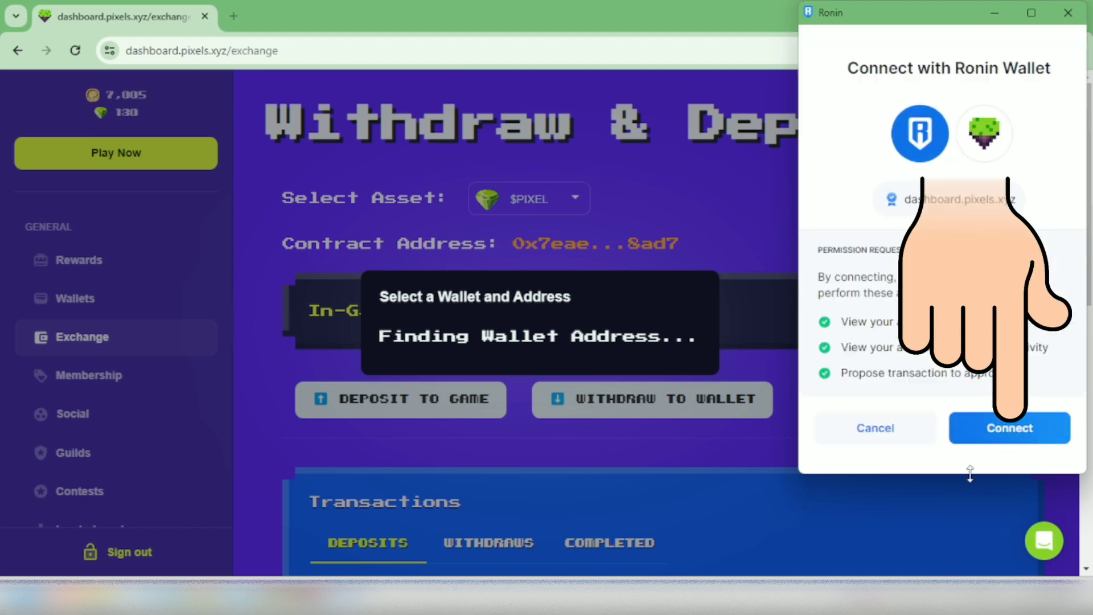
click(1008, 428)
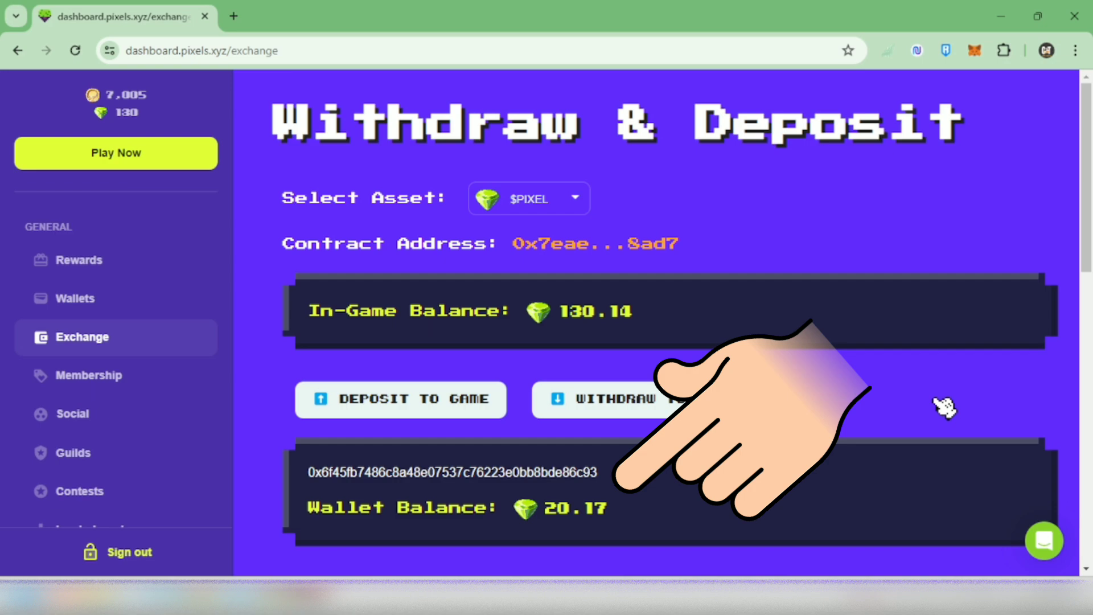
scroll(down, 3)
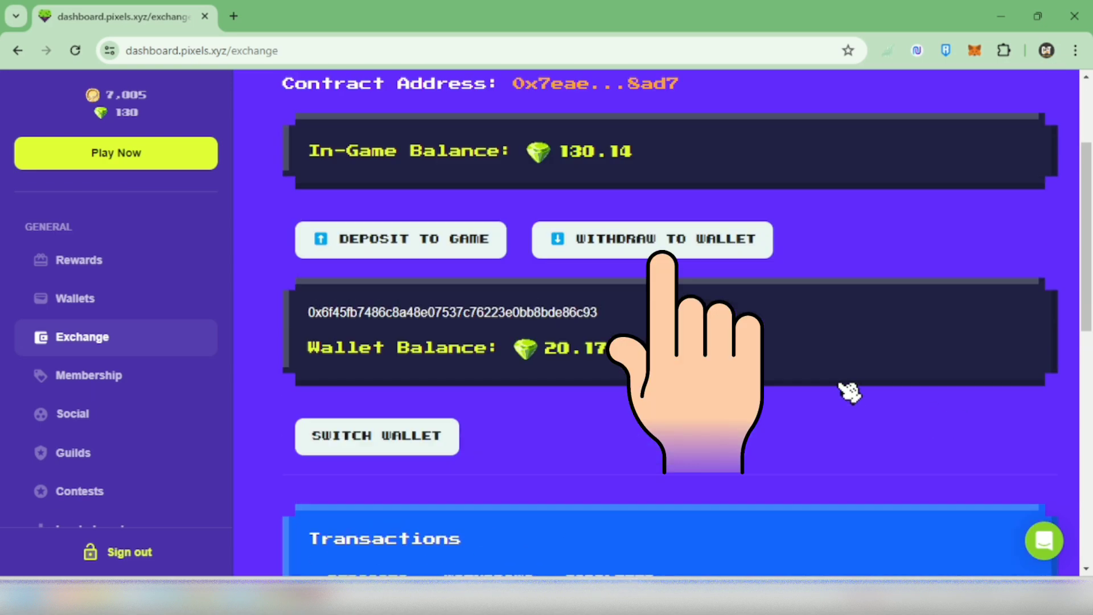
click(651, 239)
text(100)
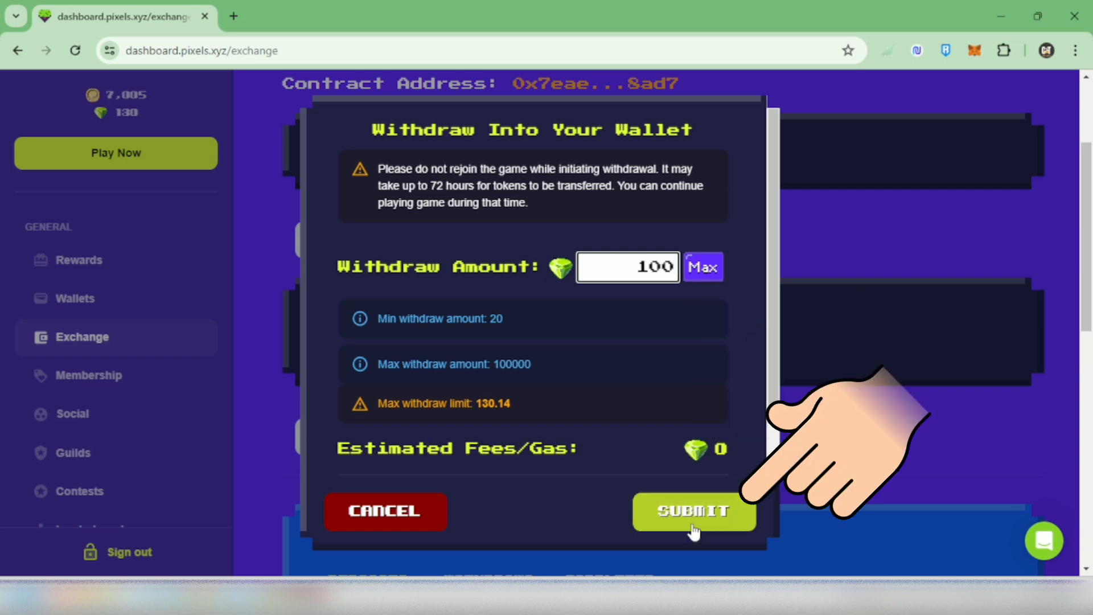
- Submit a 100 $PIXEL withdrawal and dismiss the success message
click(692, 510)
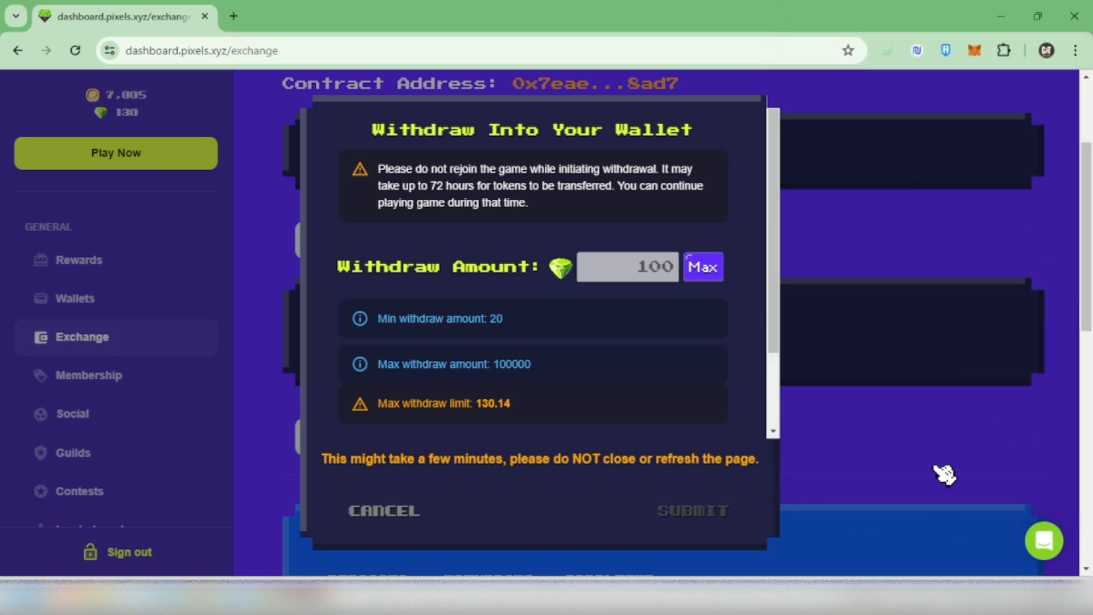
click(690, 510)
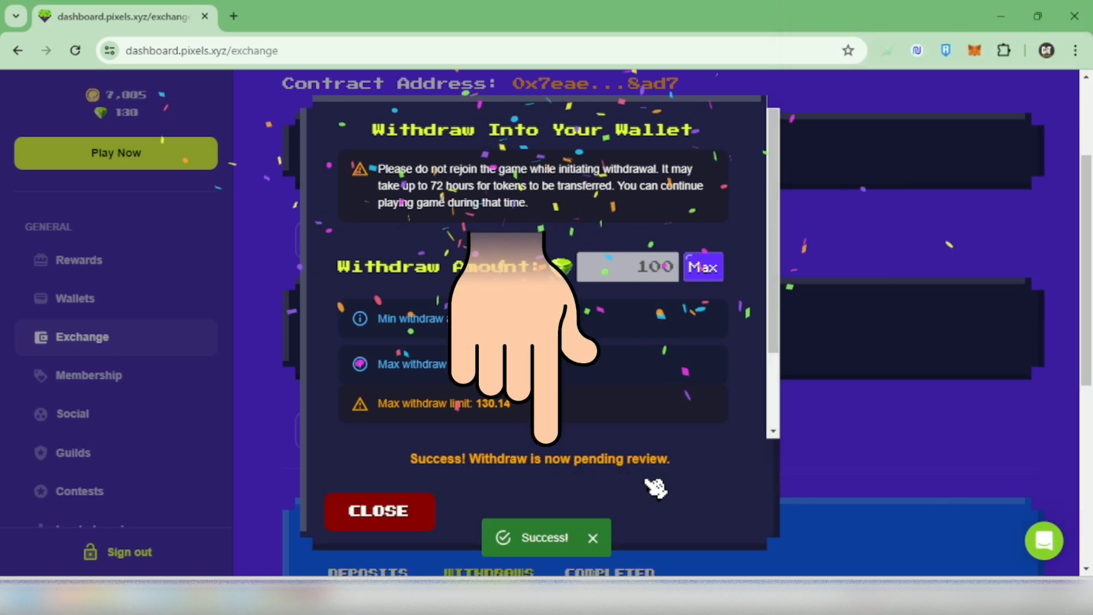
scroll(down, 3)
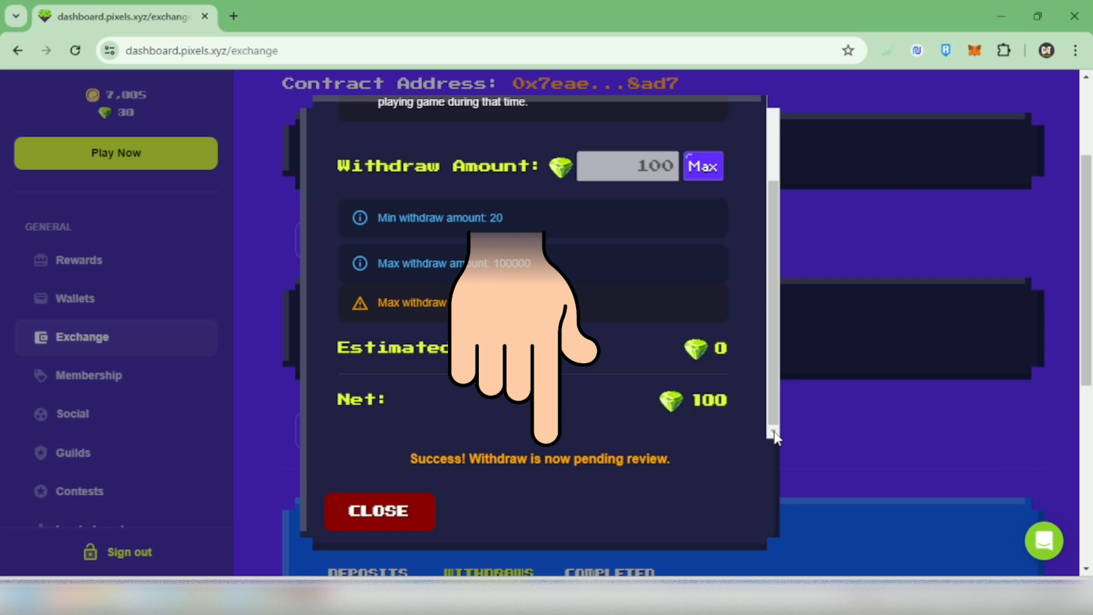
click(379, 511)
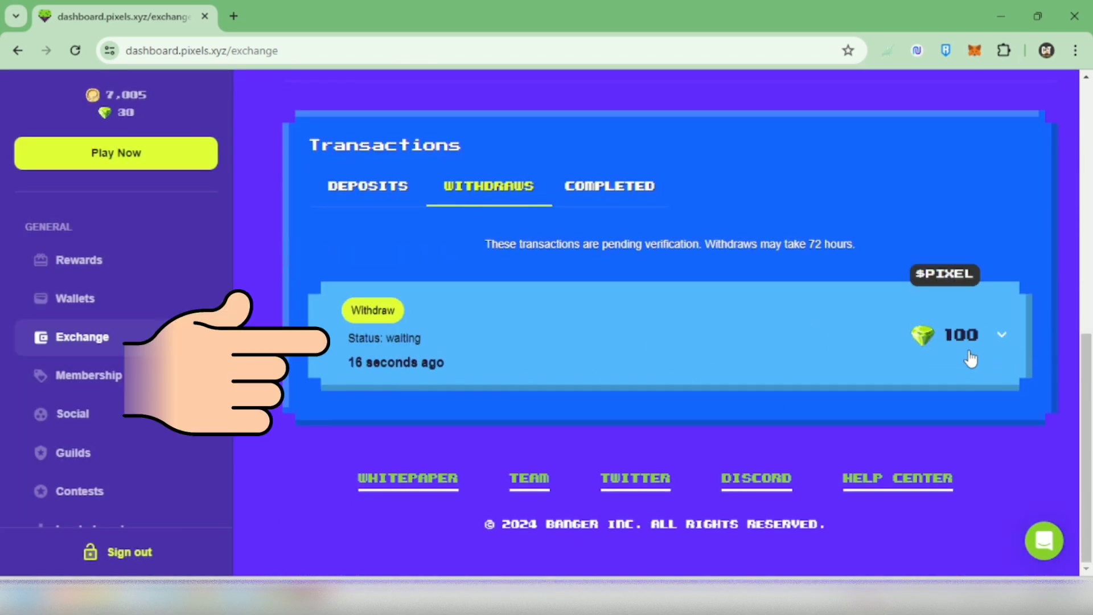
mouse_move(975, 454)
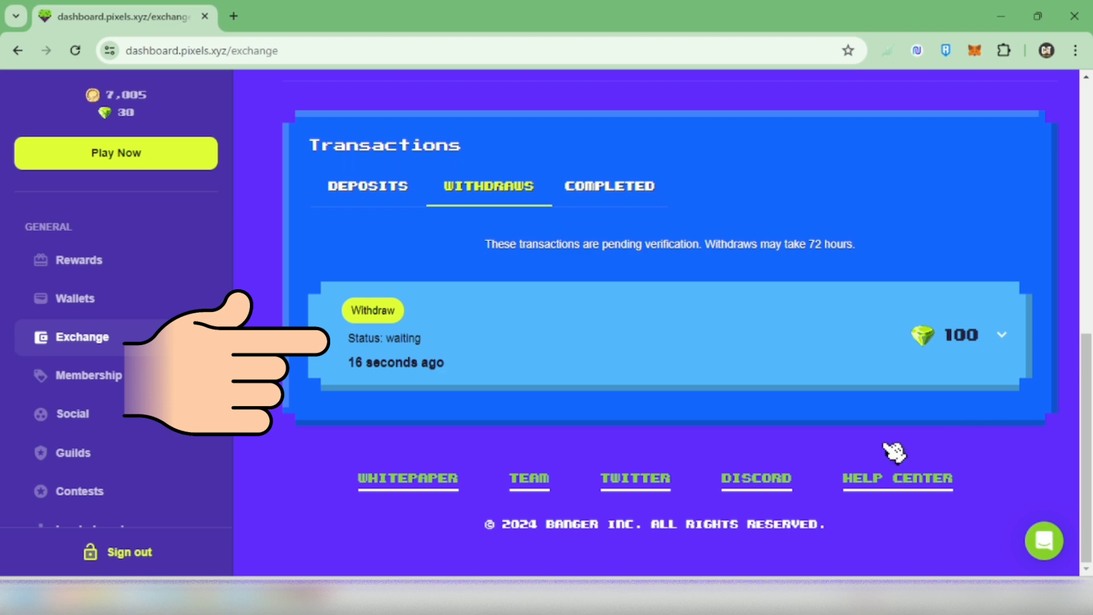
- Review the waiting 100 $PIXEL Withdraw entry, then launch the game with Play Now
click(81, 337)
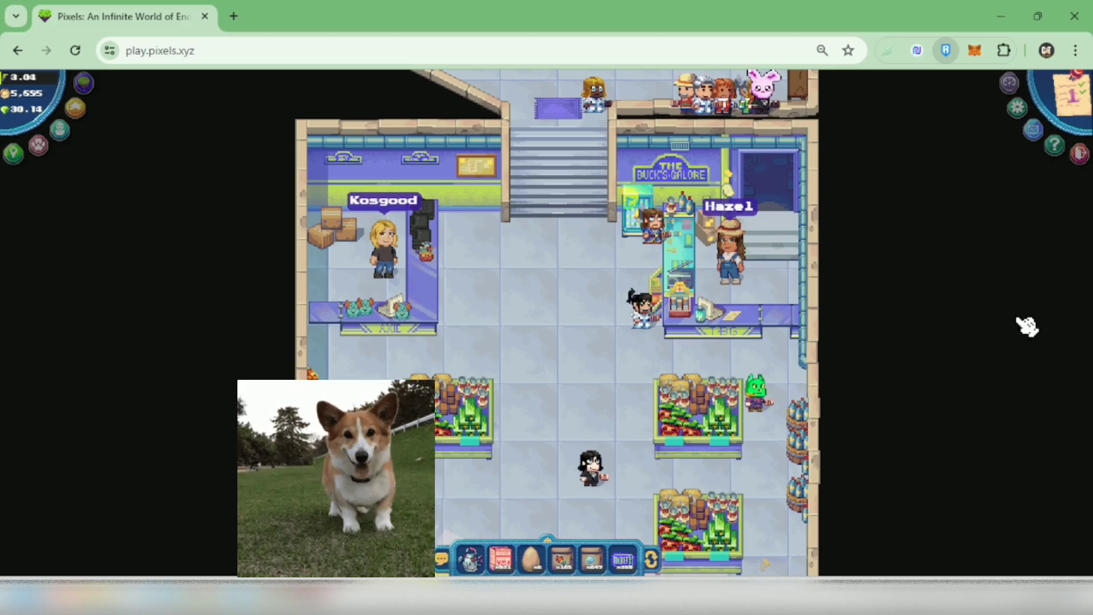
- Inspect the PIXEL token's 120.1731 balance and pending activity in Ronin Wallet
click(946, 50)
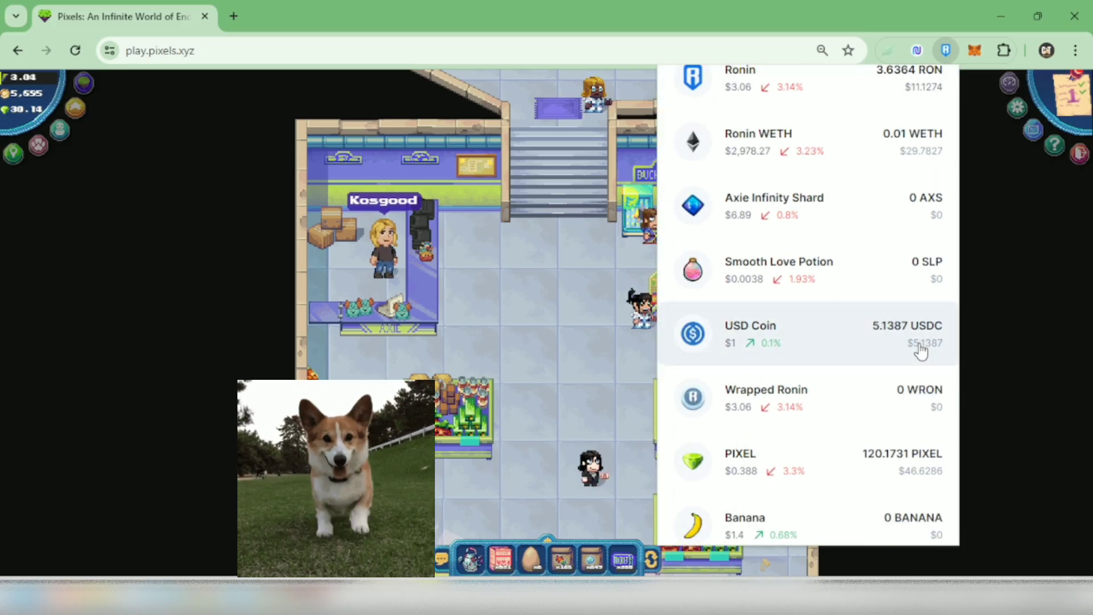
click(809, 462)
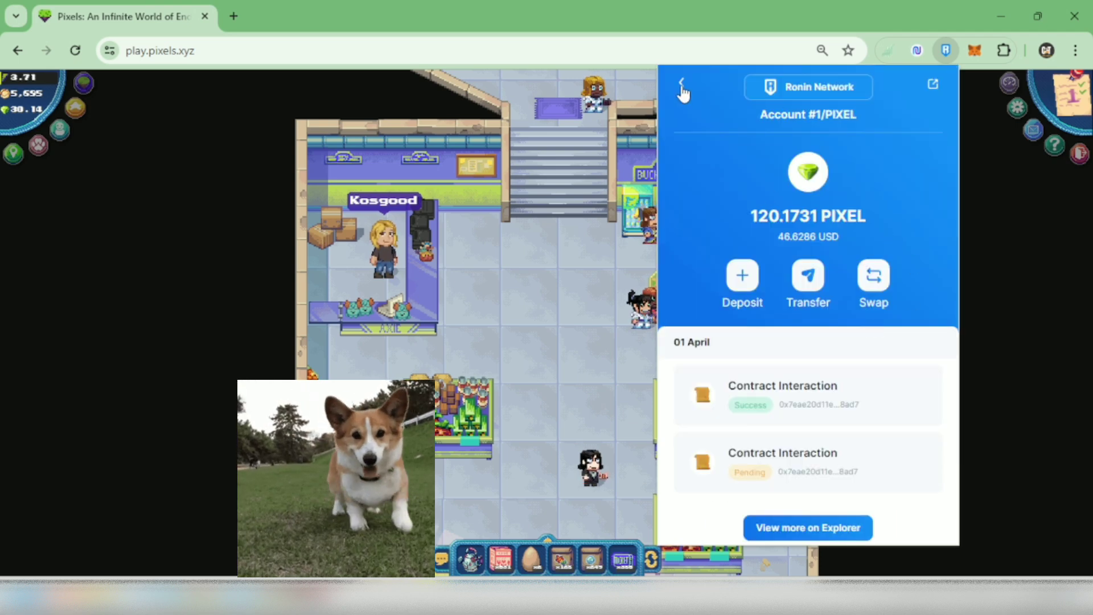
click(682, 87)
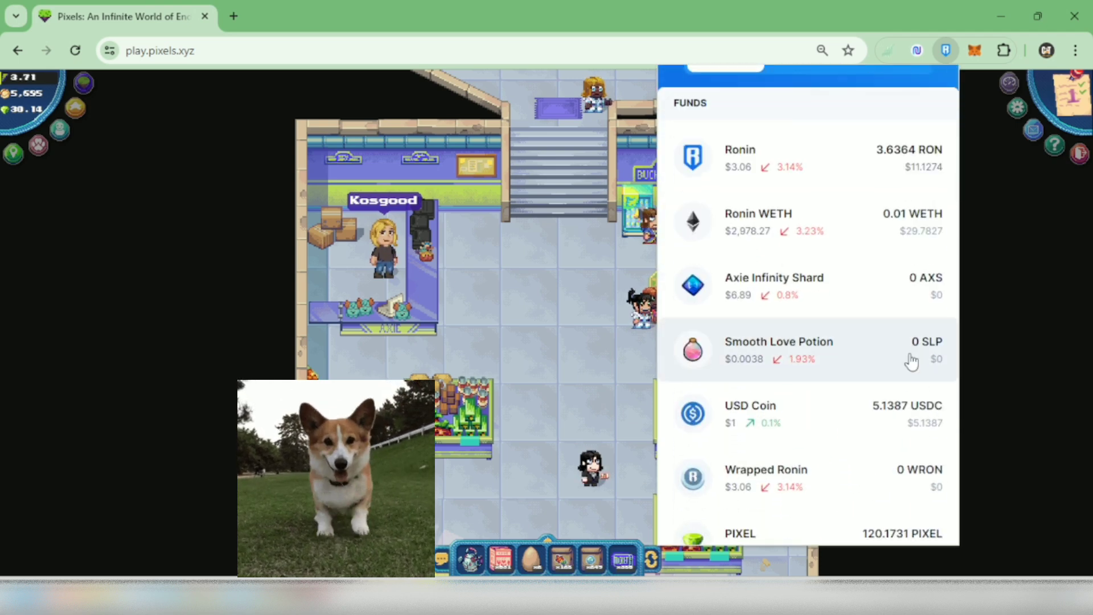
scroll(down, 3)
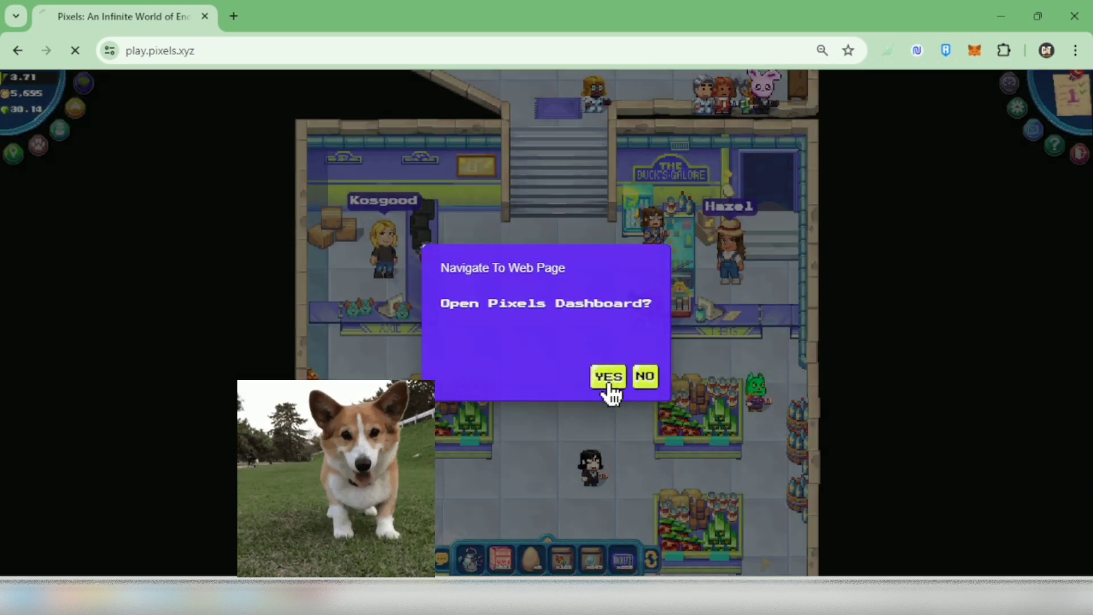
- Open the dashboard's Exchange page, choose Completed, and expand the successful 100 $PIXEL Withdraw
click(607, 376)
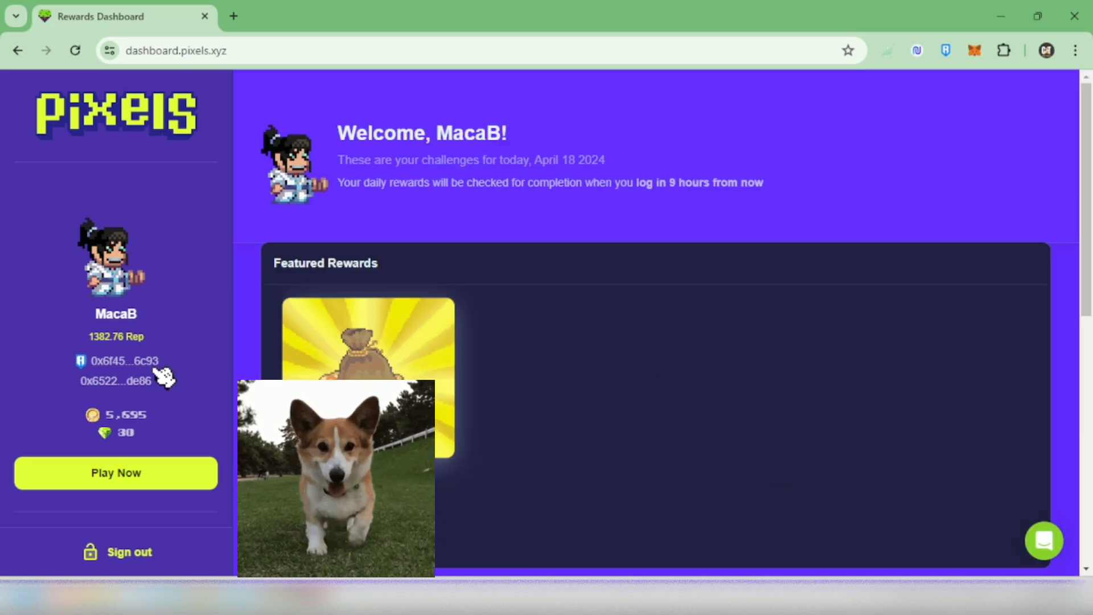
click(82, 337)
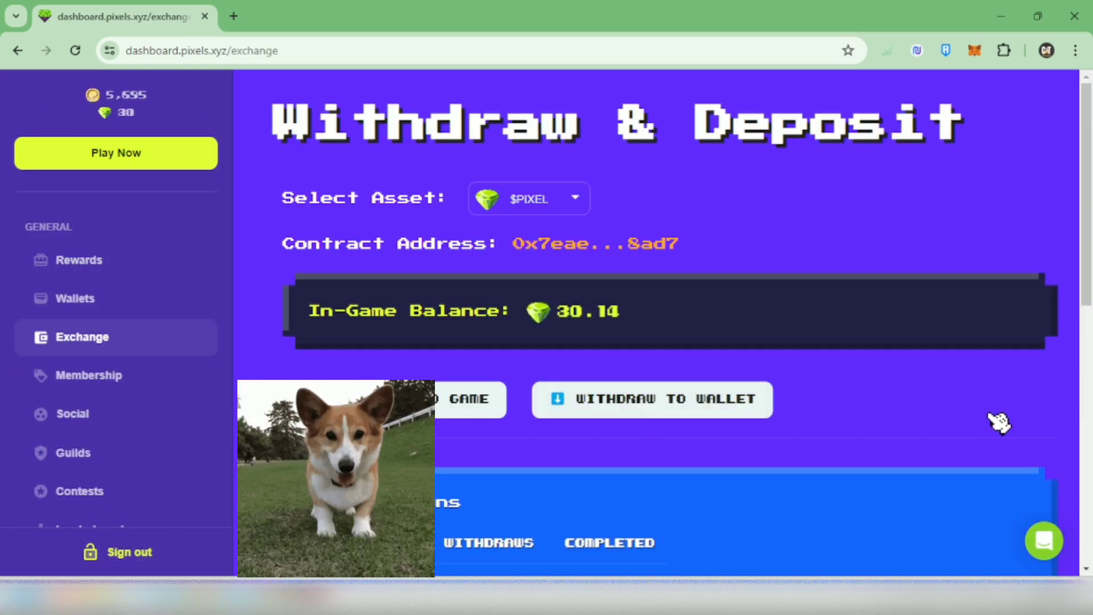
scroll(down, 3)
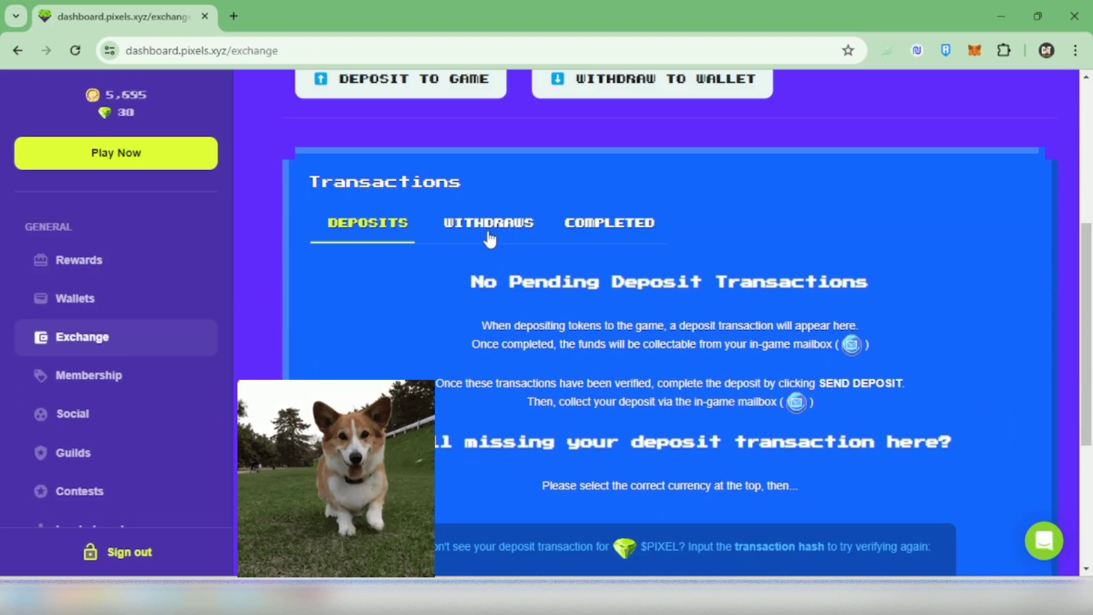
click(608, 223)
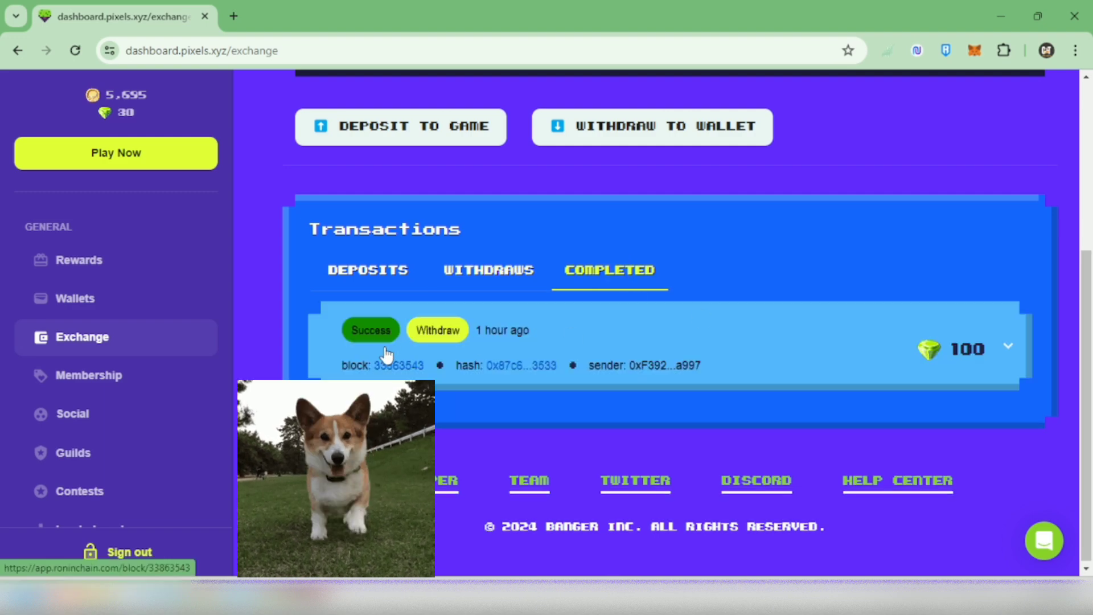
click(1006, 346)
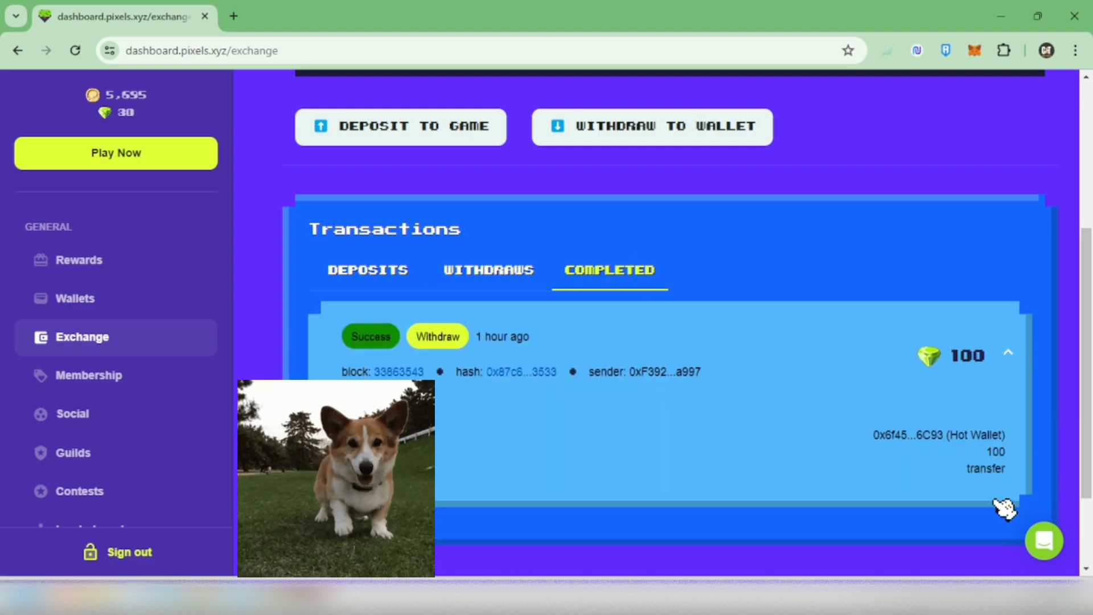